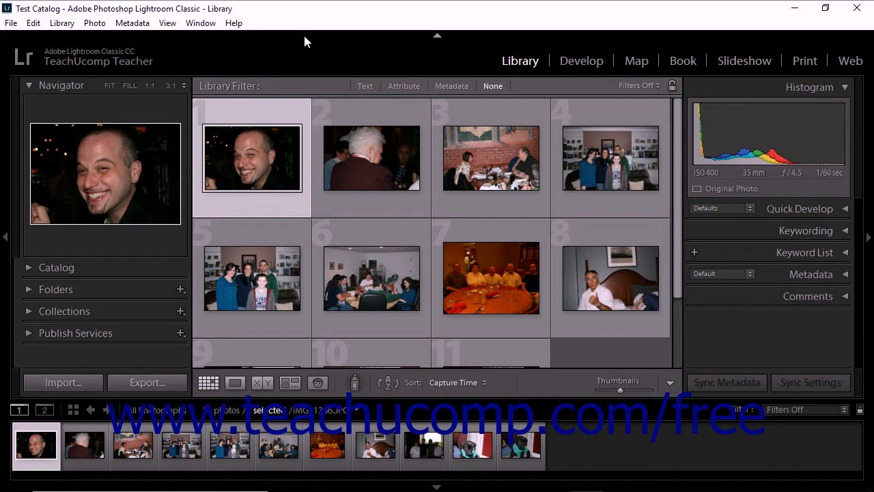
mouse_move(265, 41)
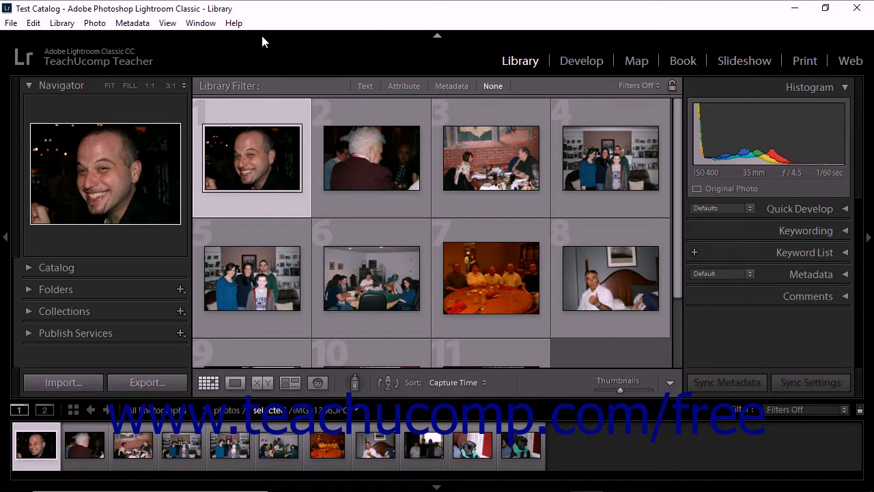
Step: Switch the Library module from the photo grid to People view
click(166, 22)
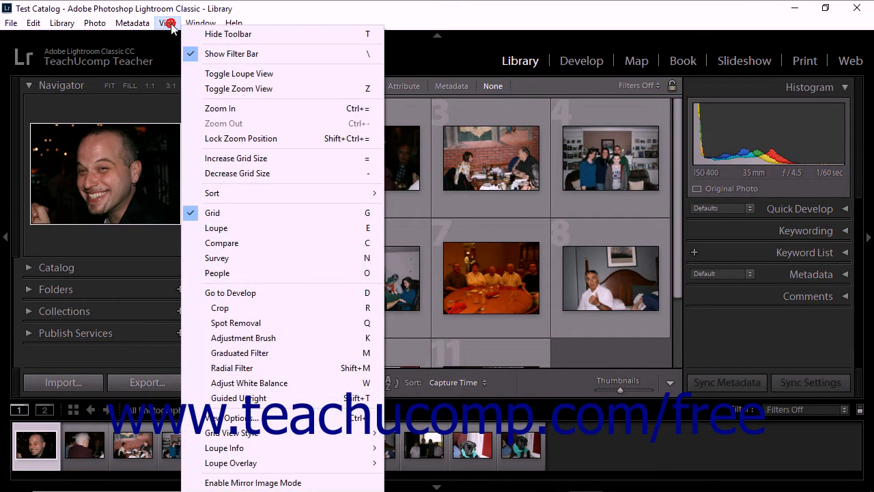
click(217, 273)
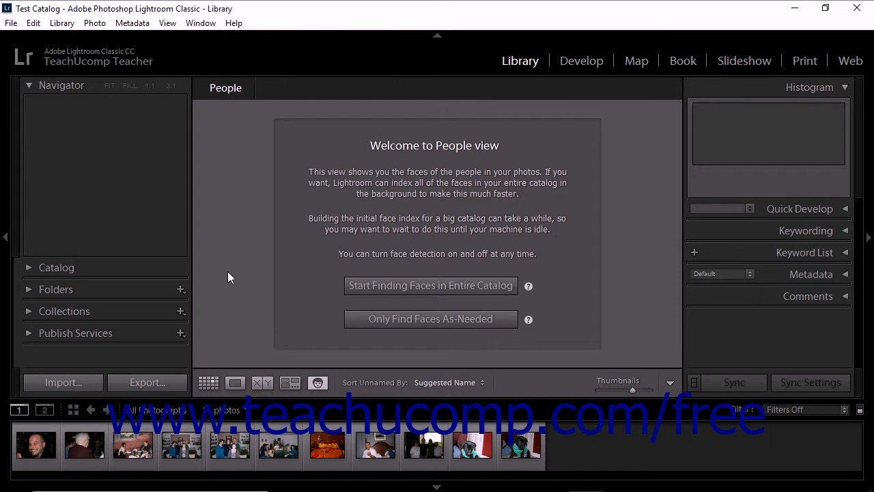
mouse_move(273, 349)
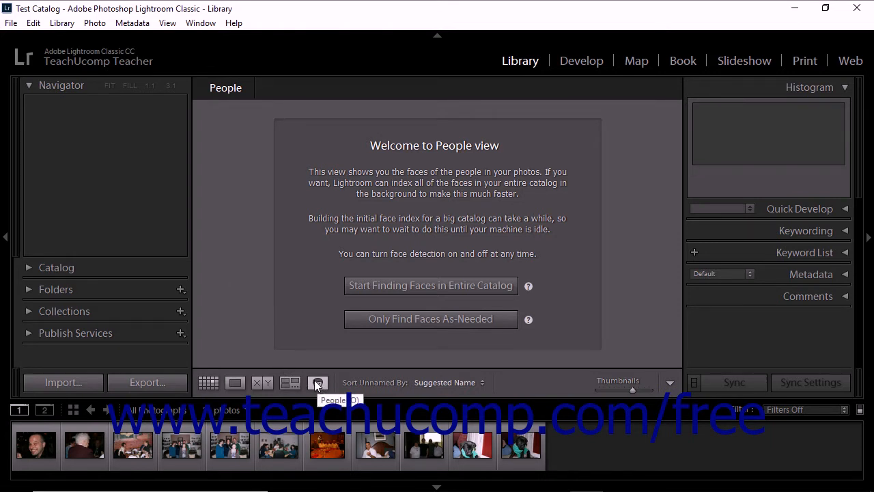
mouse_move(340, 178)
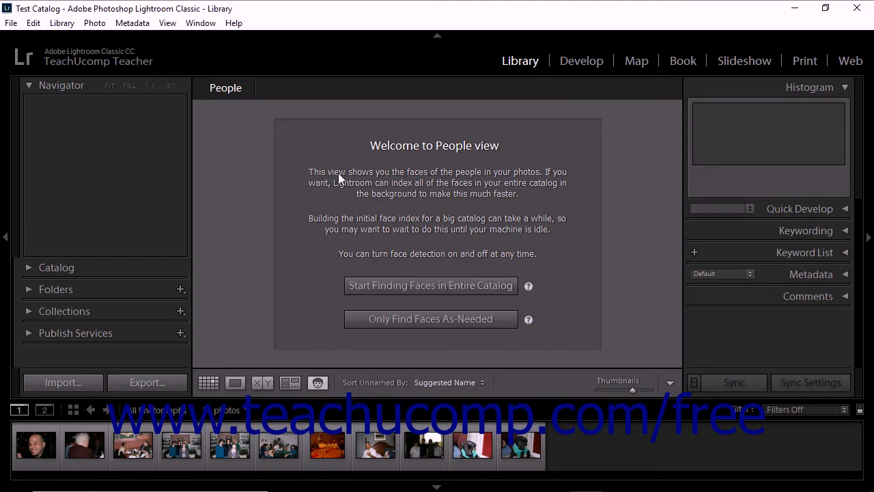
mouse_move(323, 287)
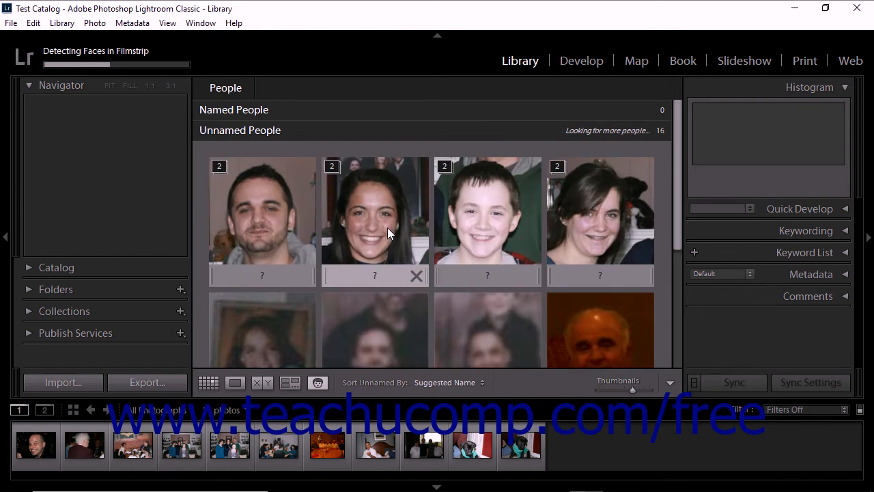
mouse_move(387, 232)
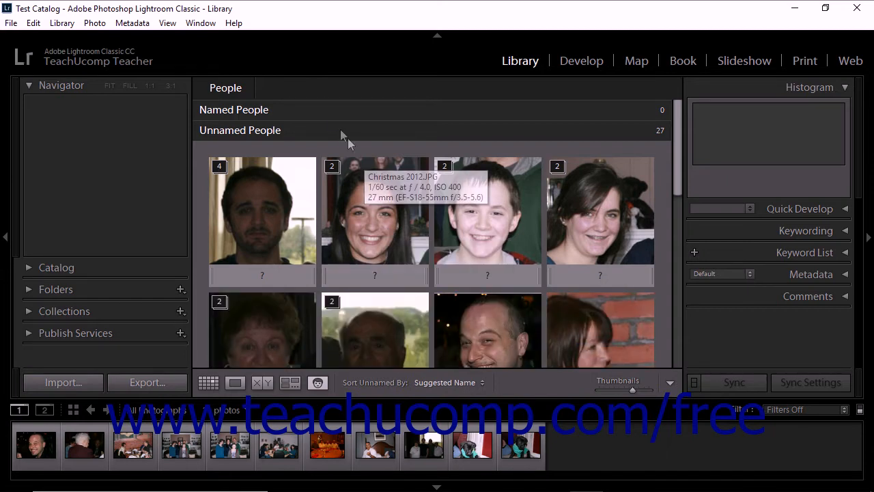
mouse_move(281, 131)
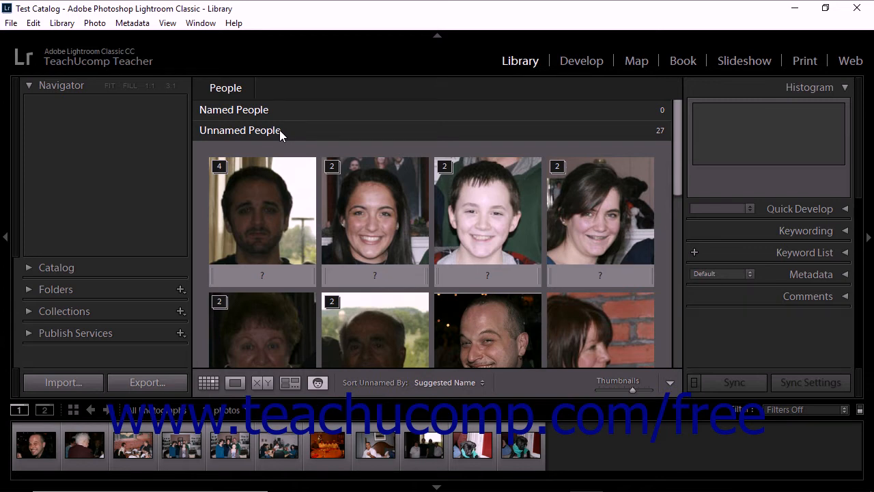
mouse_move(287, 114)
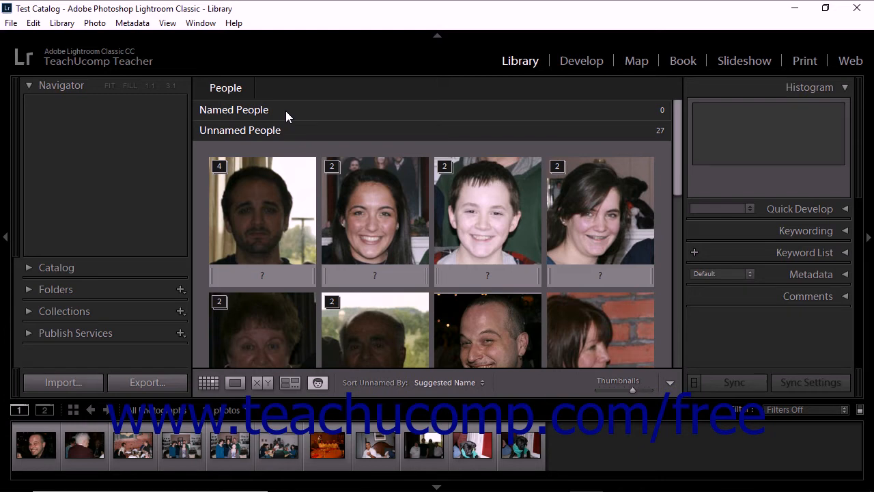
mouse_move(290, 136)
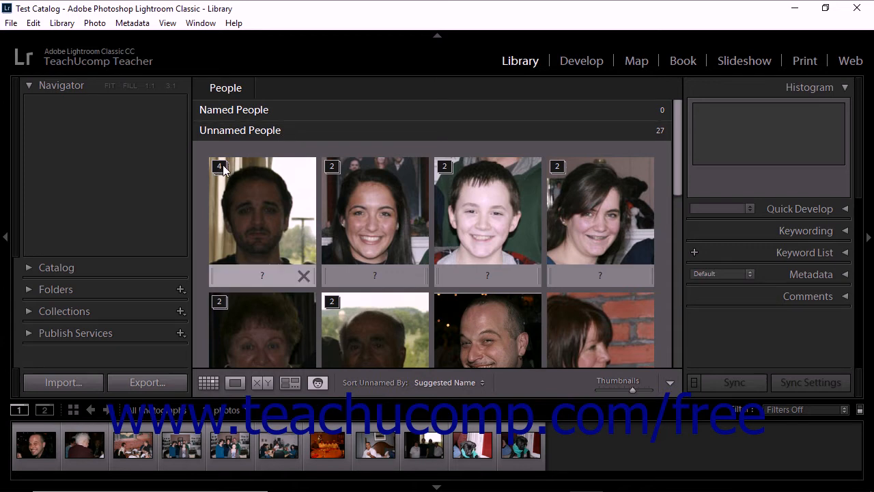
mouse_move(218, 167)
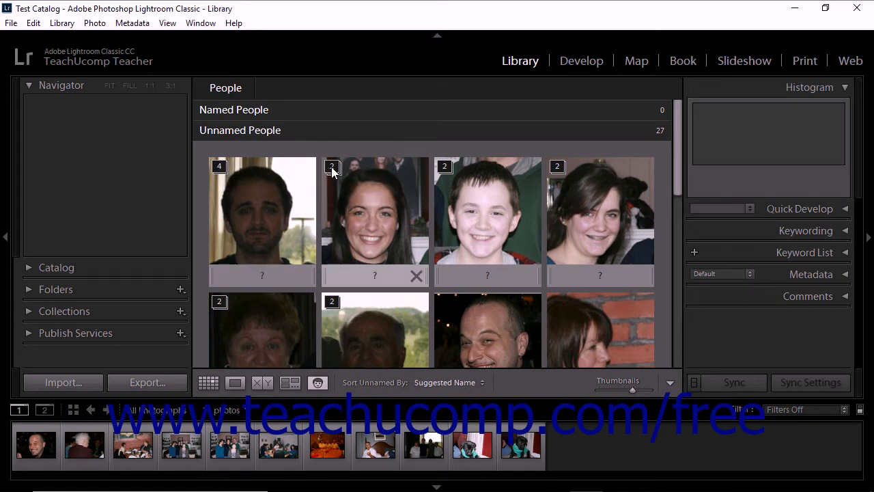
mouse_move(332, 166)
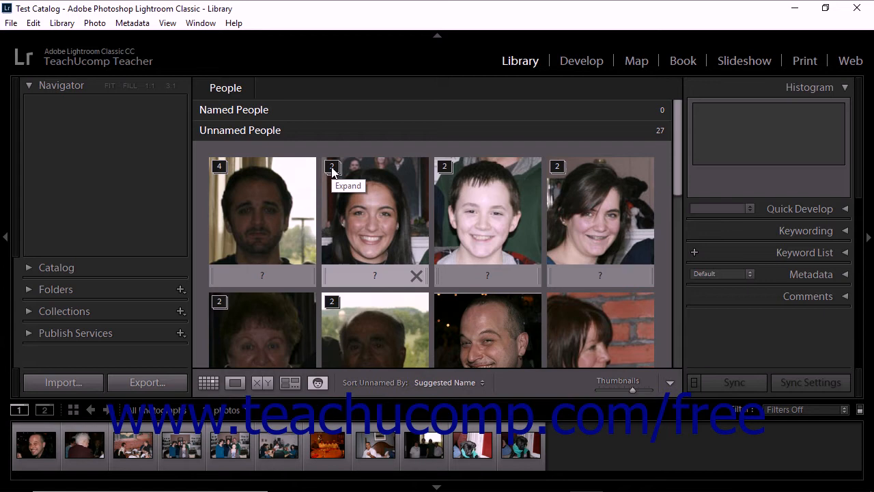
click(333, 167)
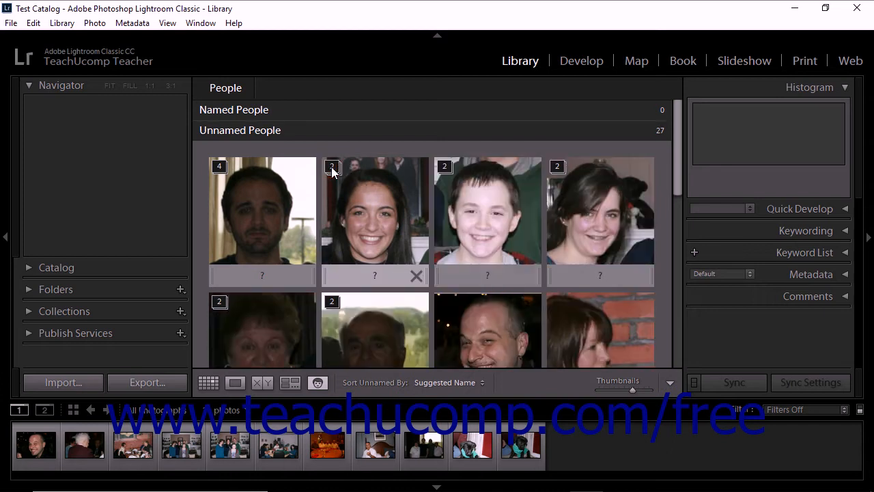
scroll(down, 3)
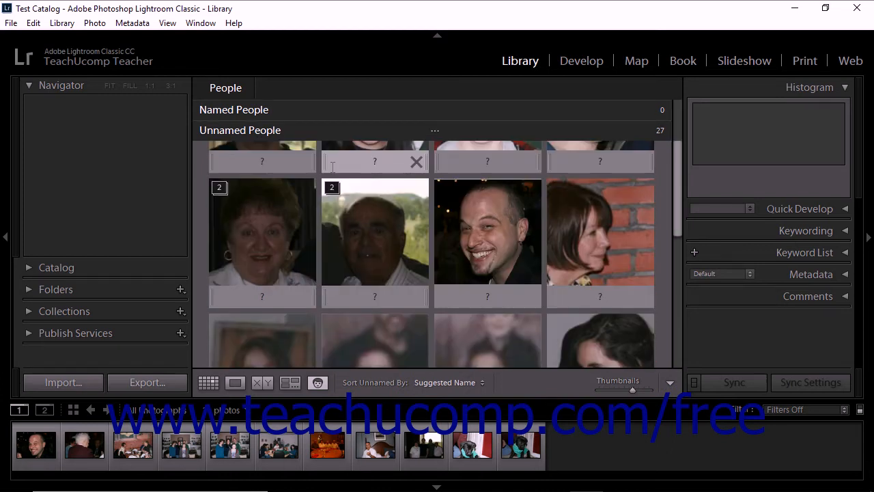
mouse_move(335, 216)
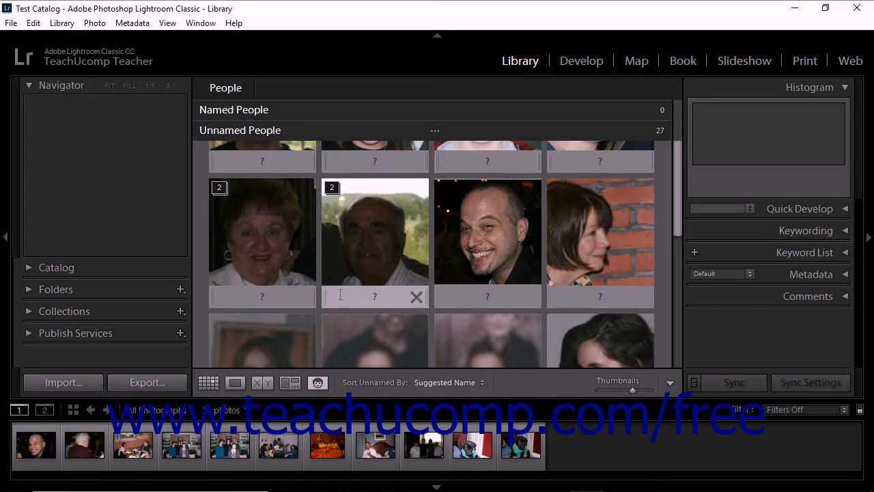
Step: Name the older man's face Tony and expand the Named People section to show it
click(374, 232)
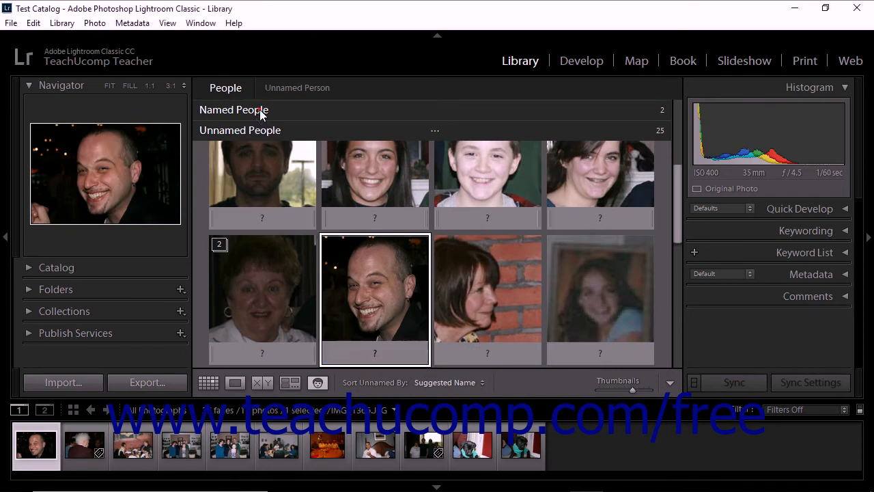
click(233, 109)
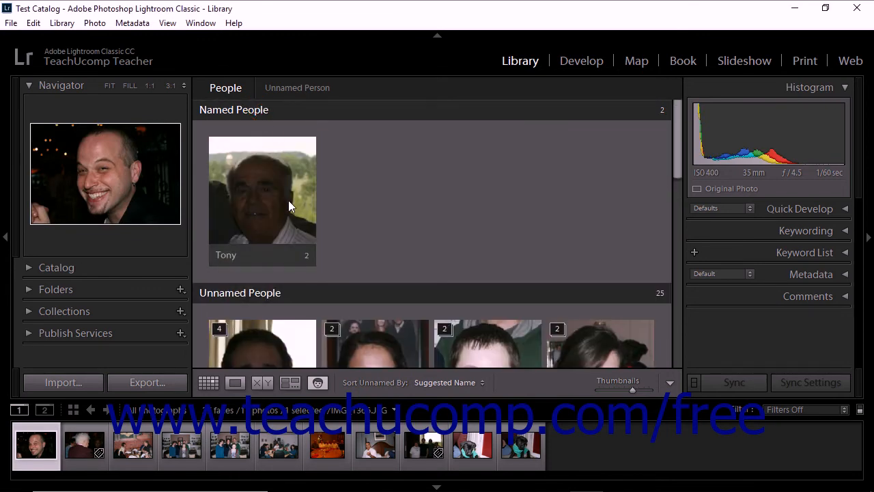
mouse_move(286, 191)
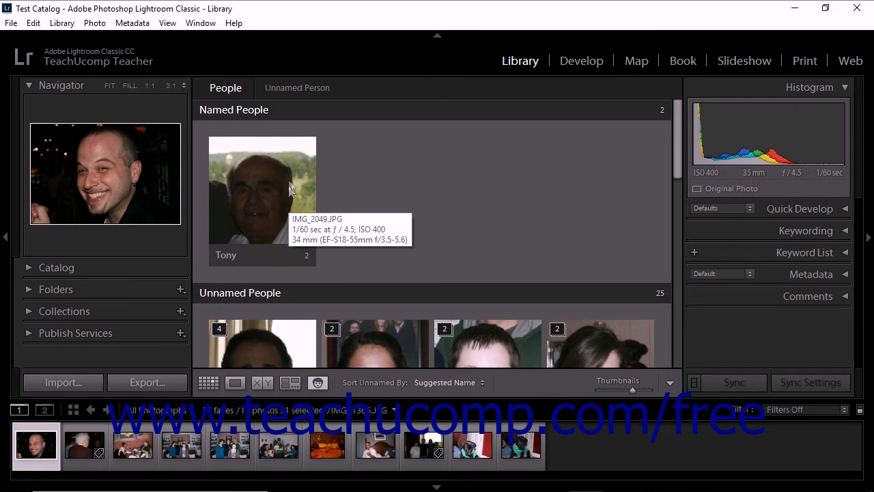
mouse_move(271, 166)
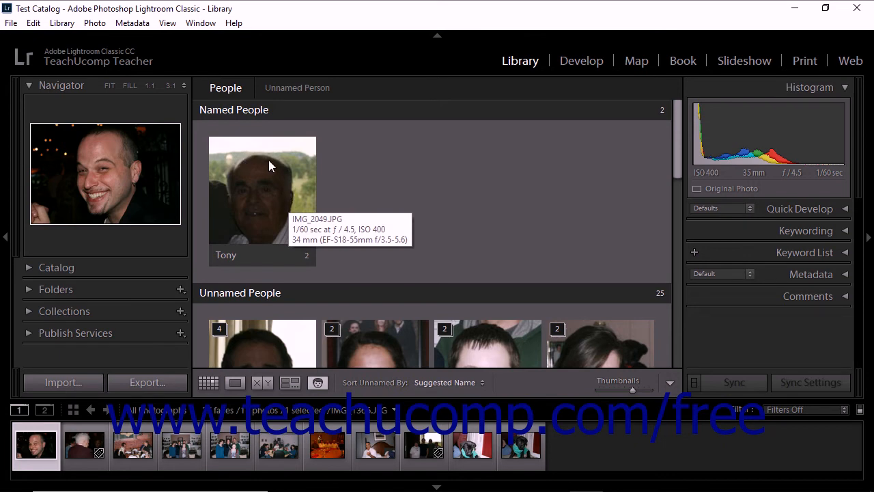
mouse_move(234, 111)
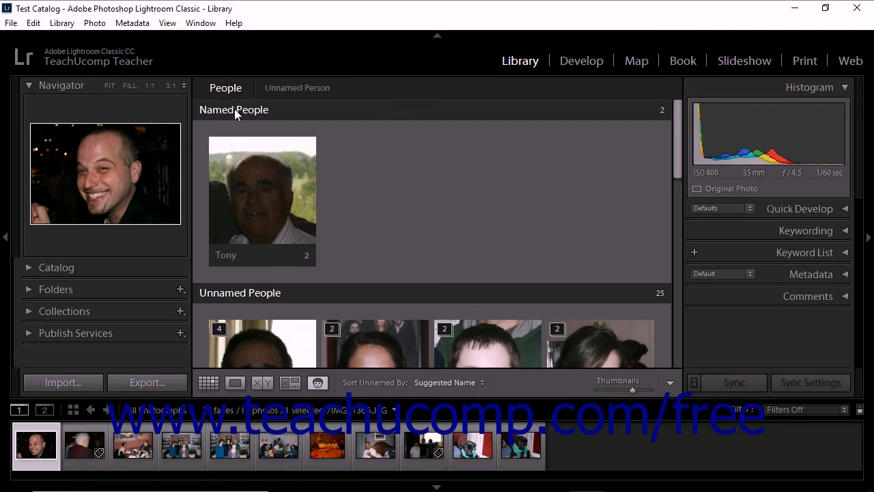
mouse_move(374, 196)
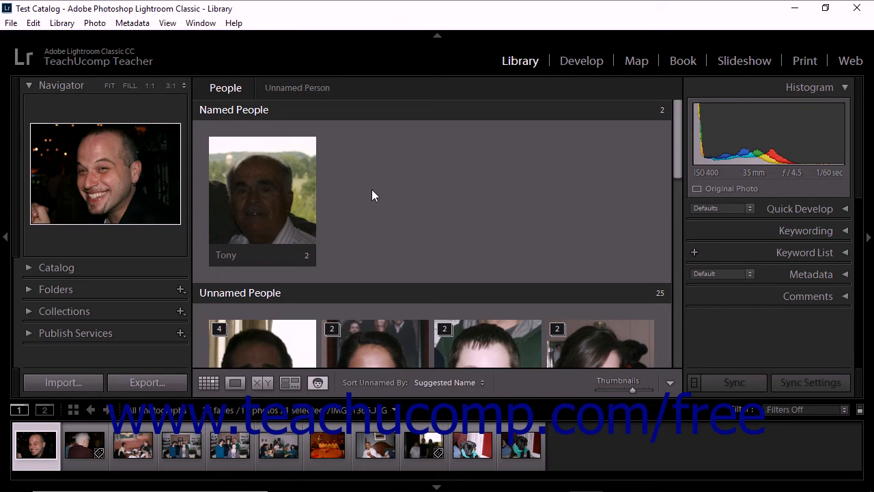
scroll(down, 3)
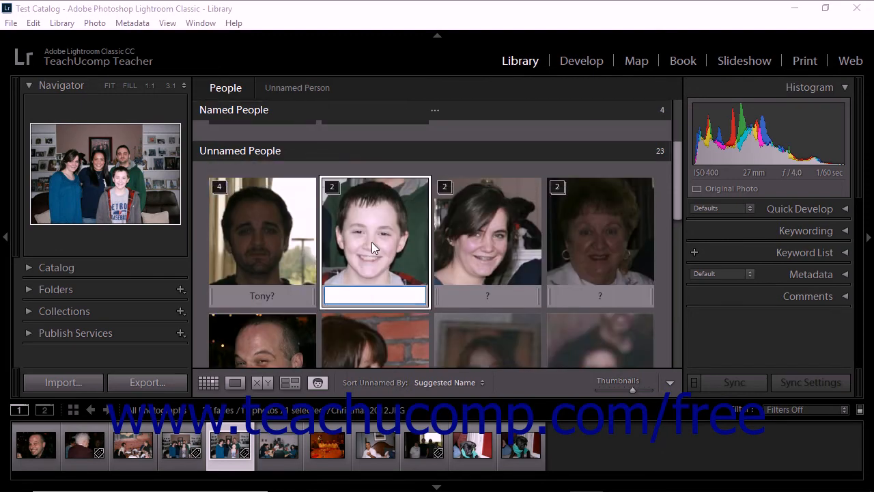
mouse_move(418, 256)
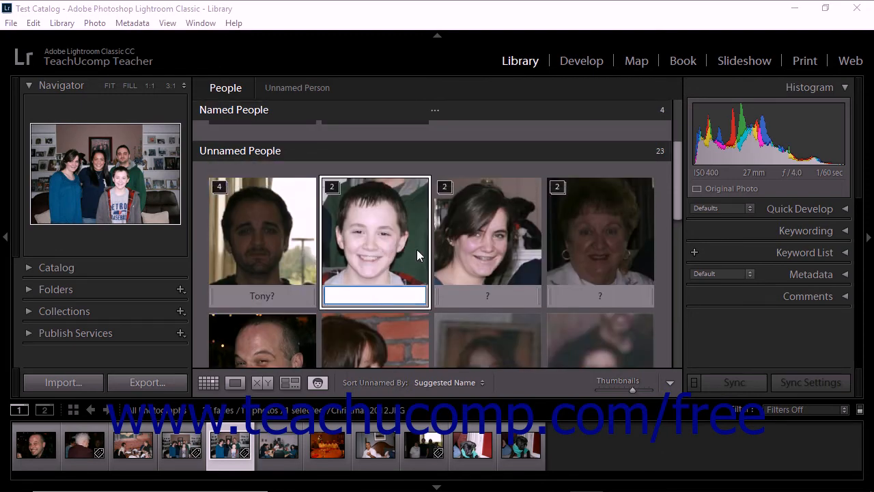
Step: Name the young woman's face Keeley, replacing the Tony? suggestion
scroll(down, 3)
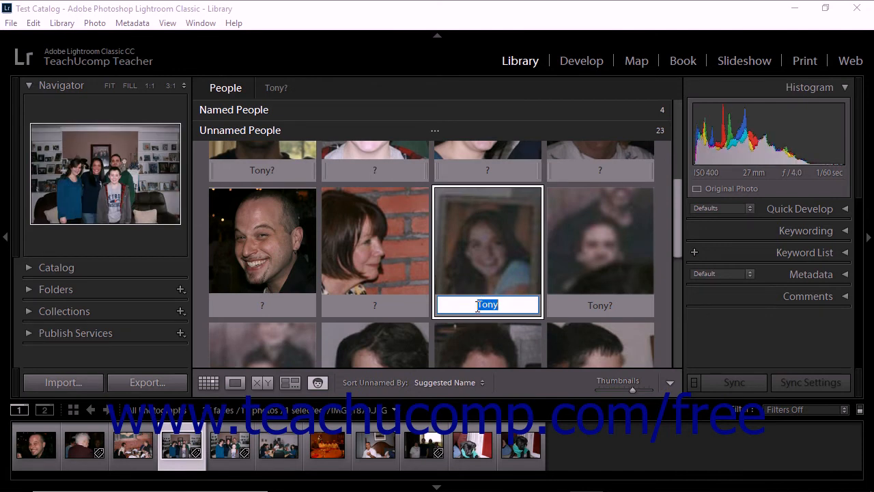
text(Keeley)
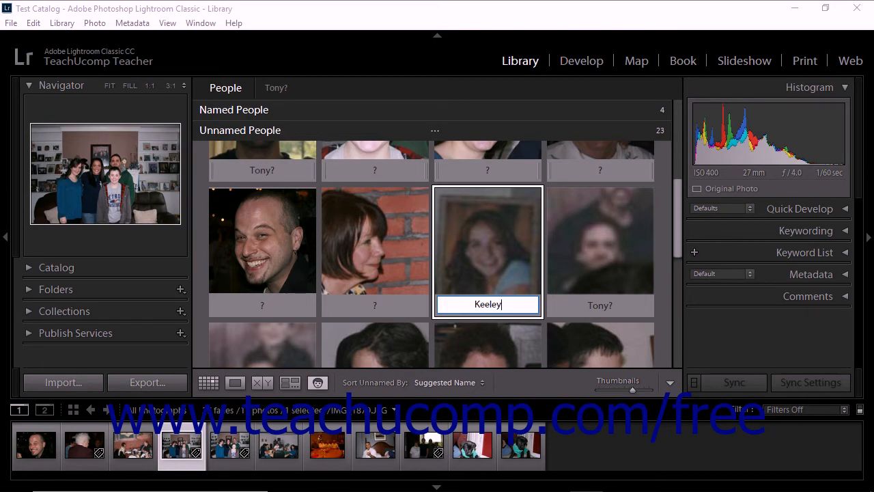
key(Return)
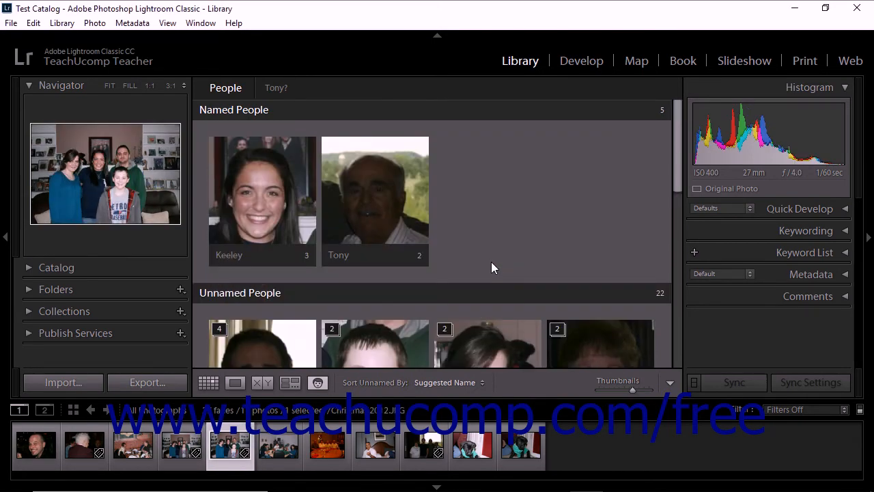
click(233, 109)
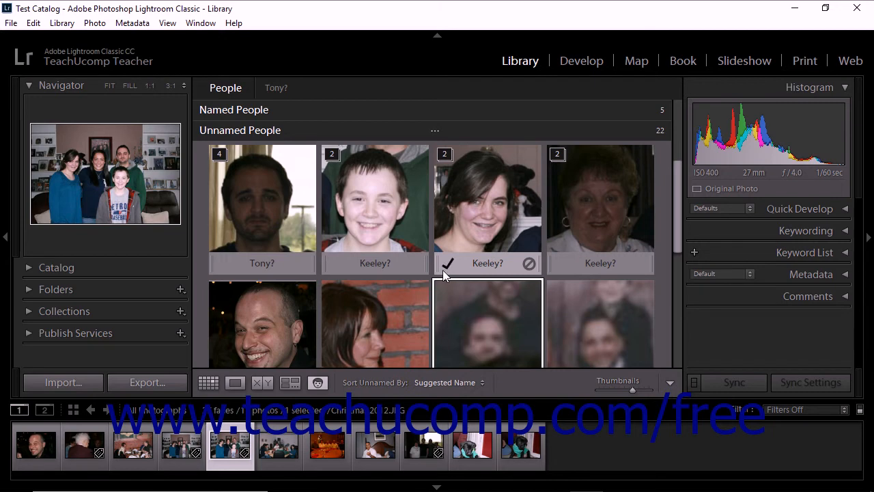
mouse_move(445, 275)
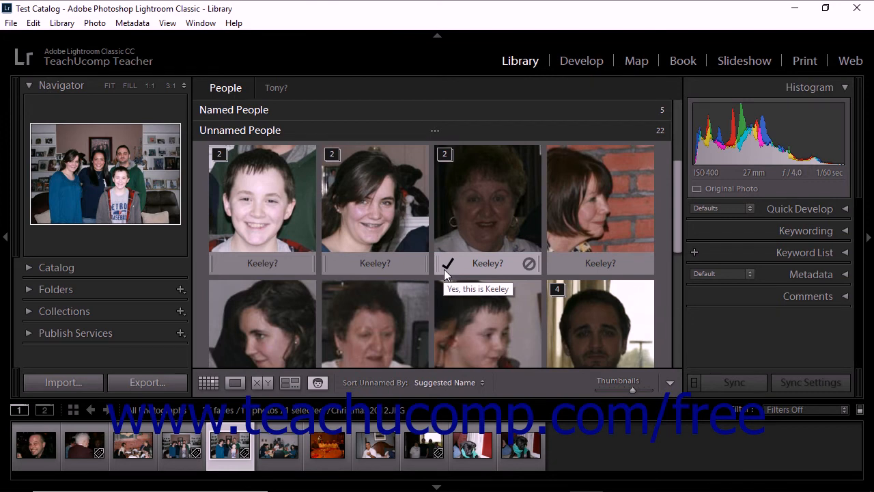
mouse_move(529, 265)
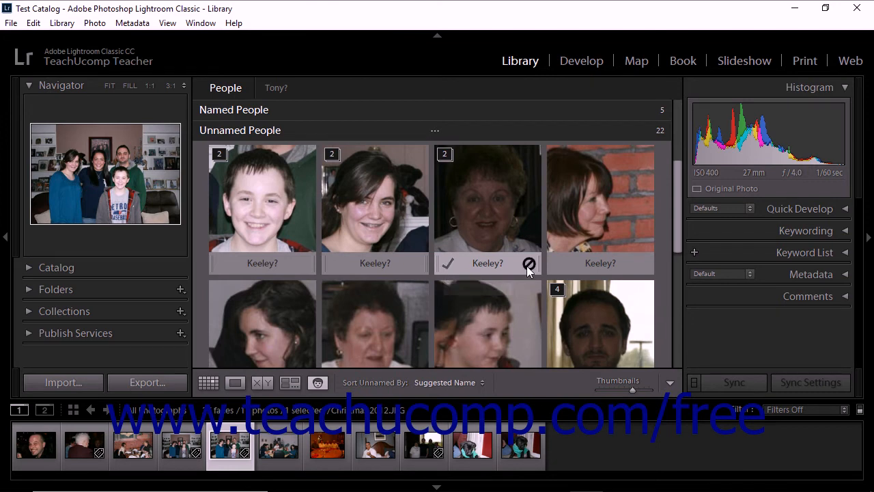
mouse_move(530, 265)
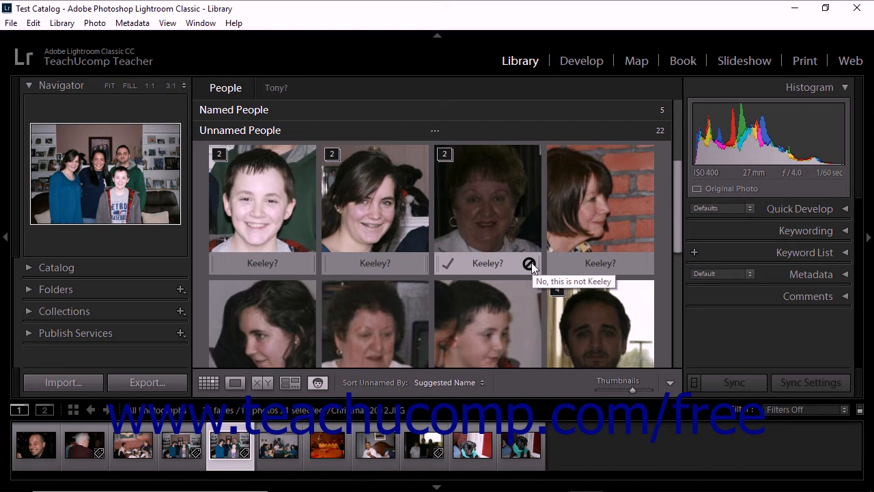
Step: Reject the Keeley suggestion on the older woman's face, leaving it unnamed
click(530, 262)
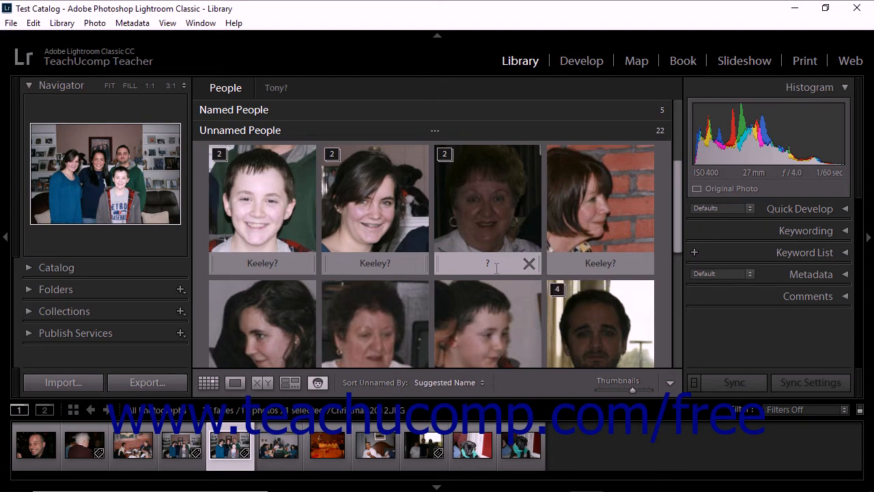
Step: Confirm the Tony? suggestion on another face of the older man
scroll(down, 3)
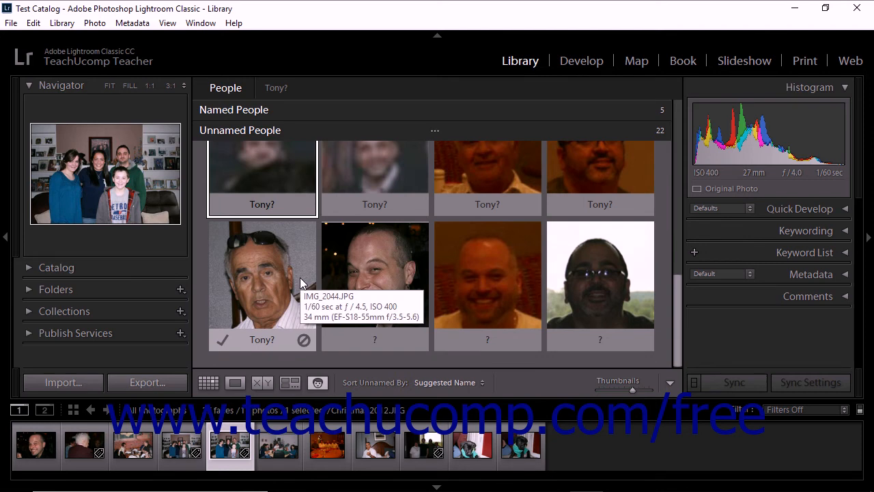
mouse_move(298, 289)
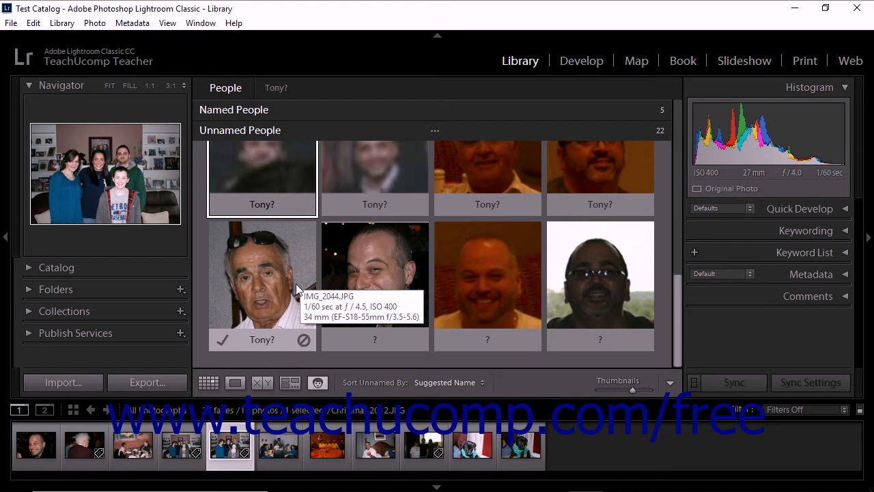
mouse_move(293, 286)
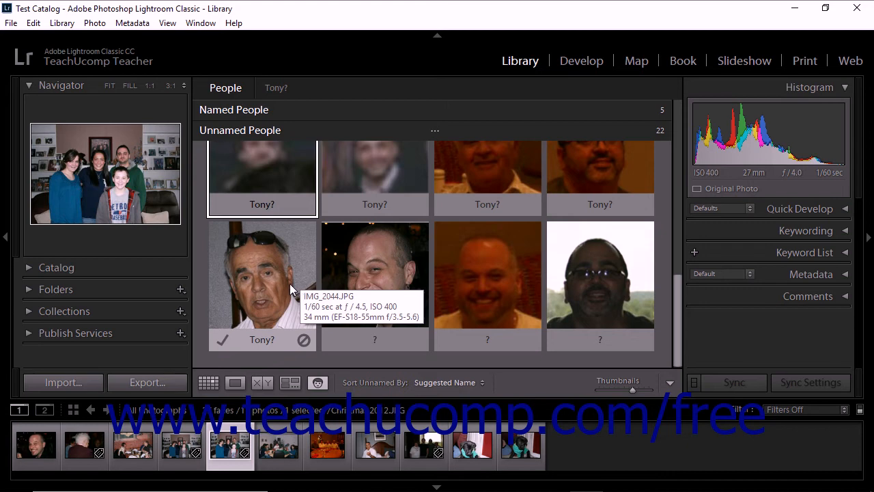
click(221, 338)
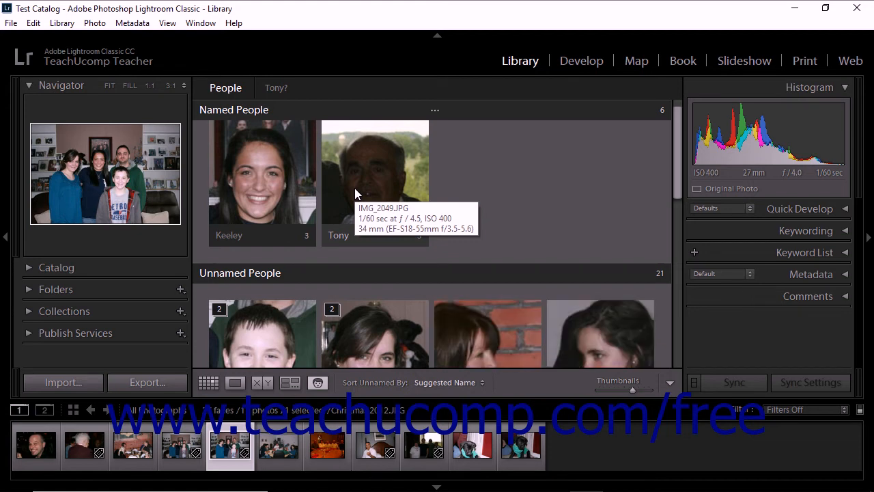
mouse_move(812, 259)
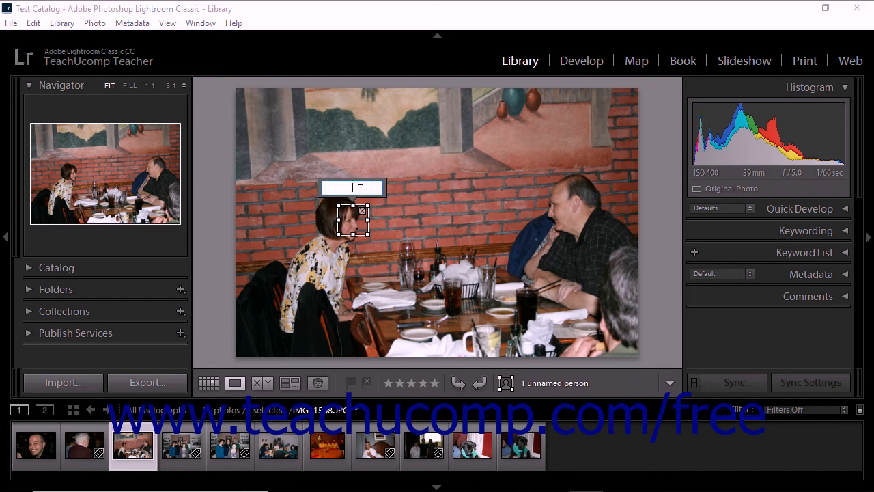
Step: Name the woman at the restaurant table Mary and return to the faces grid
text(Mary)
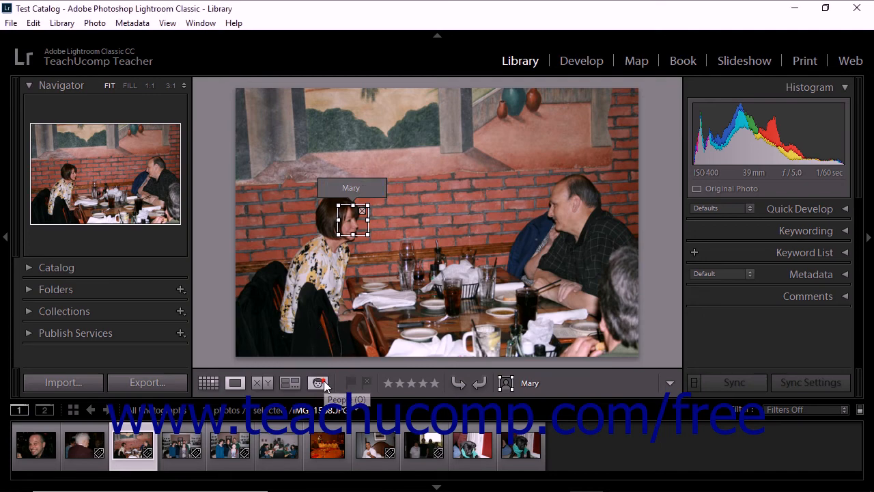
click(317, 382)
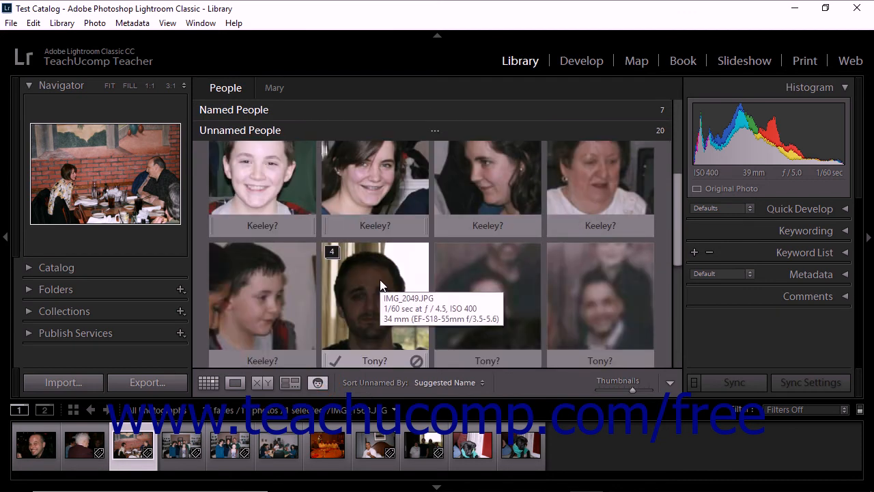
mouse_move(262, 294)
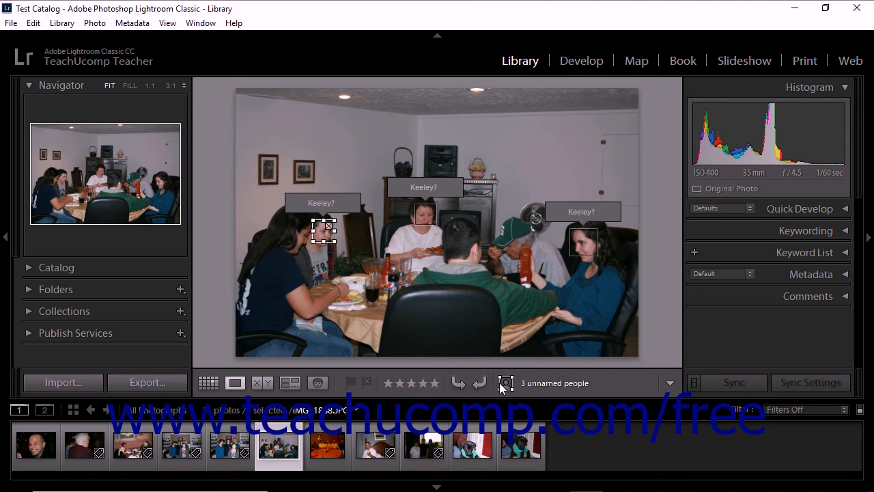
mouse_move(505, 383)
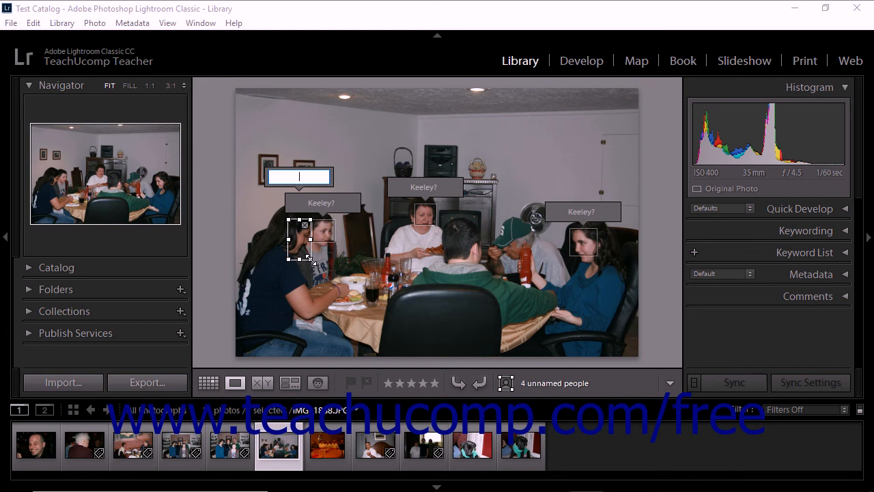
Step: Name the newly drawn face region on the woman at left Keeley and return to the faces grid
text(Keeley)
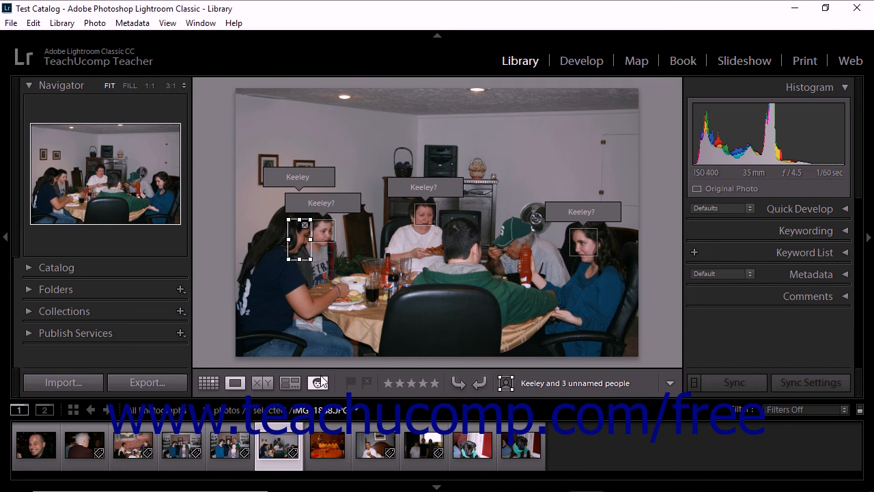
click(317, 382)
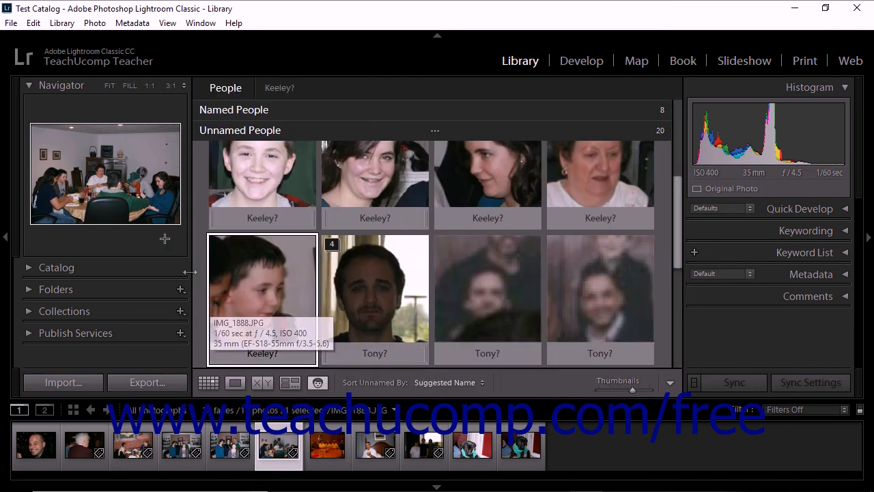
click(33, 22)
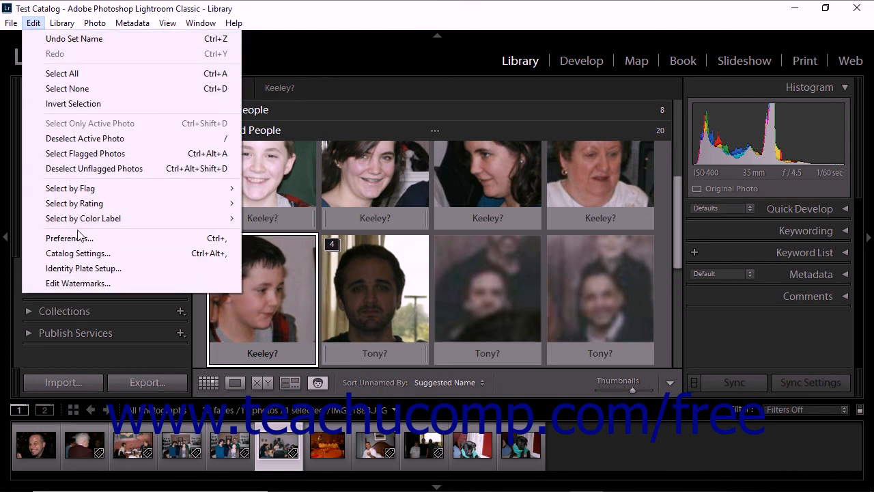
click(76, 252)
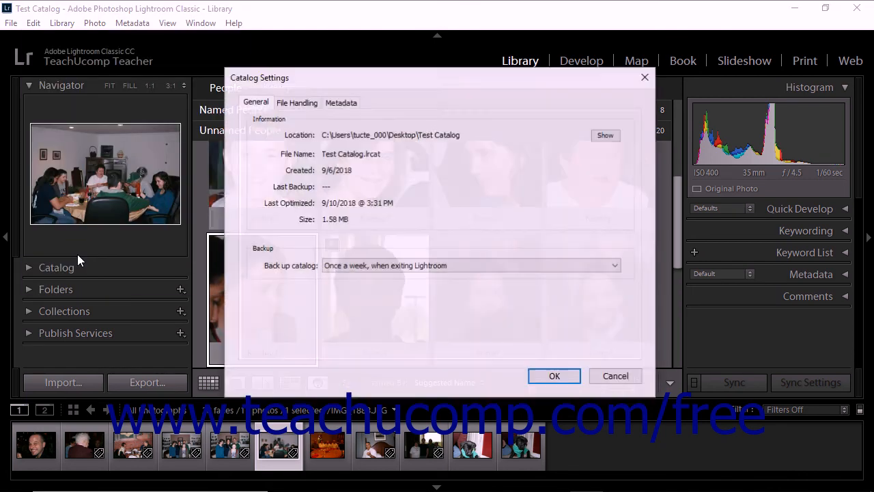
click(342, 103)
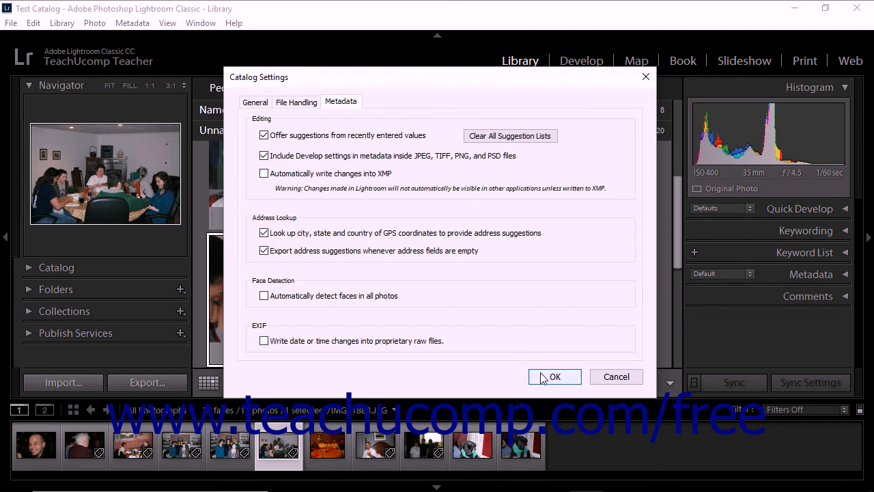
click(554, 377)
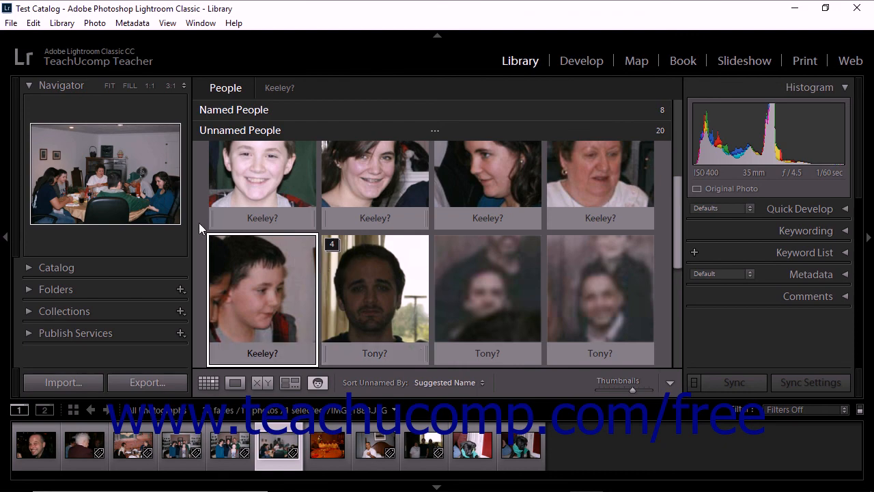